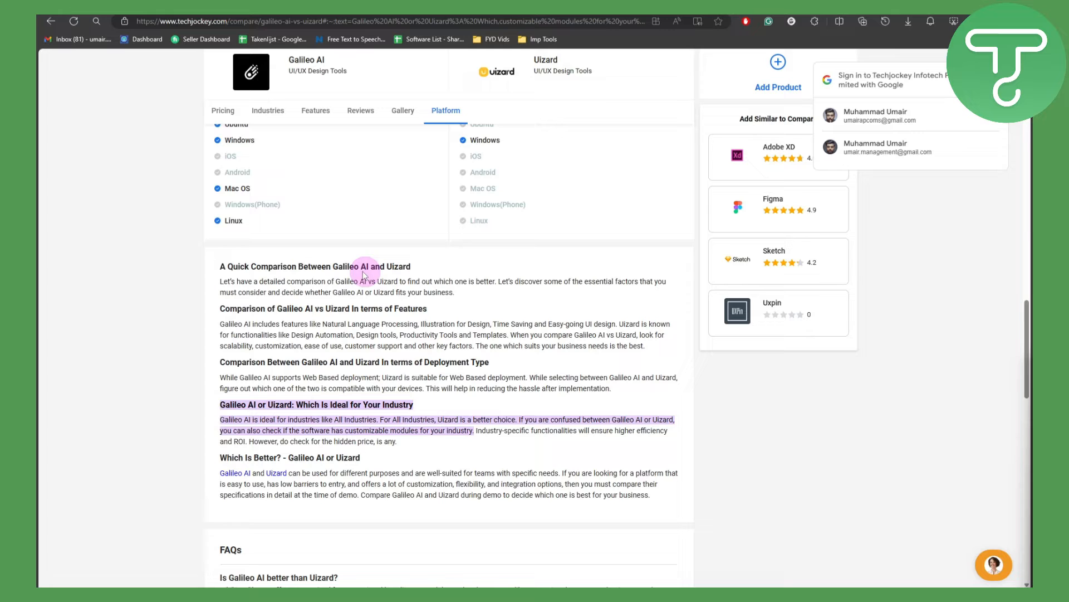
mouse_move(390, 277)
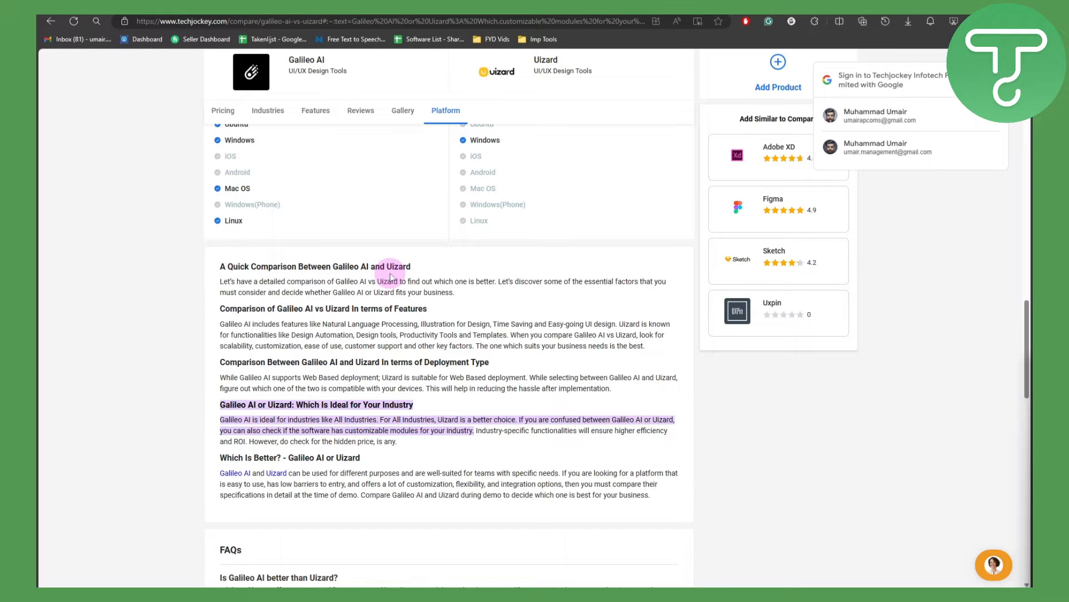
mouse_move(265, 287)
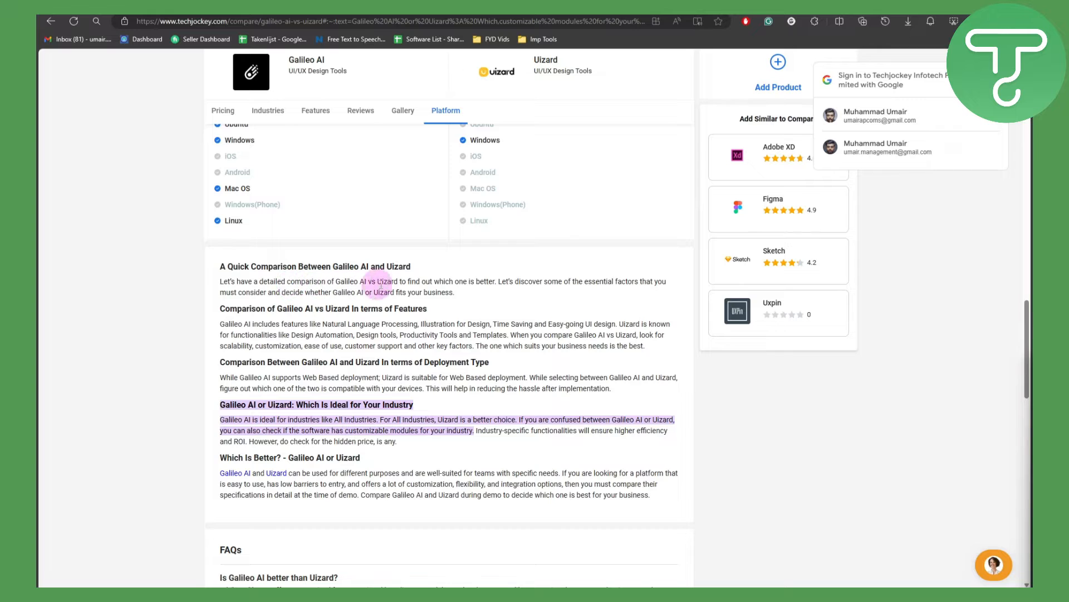
mouse_move(328, 310)
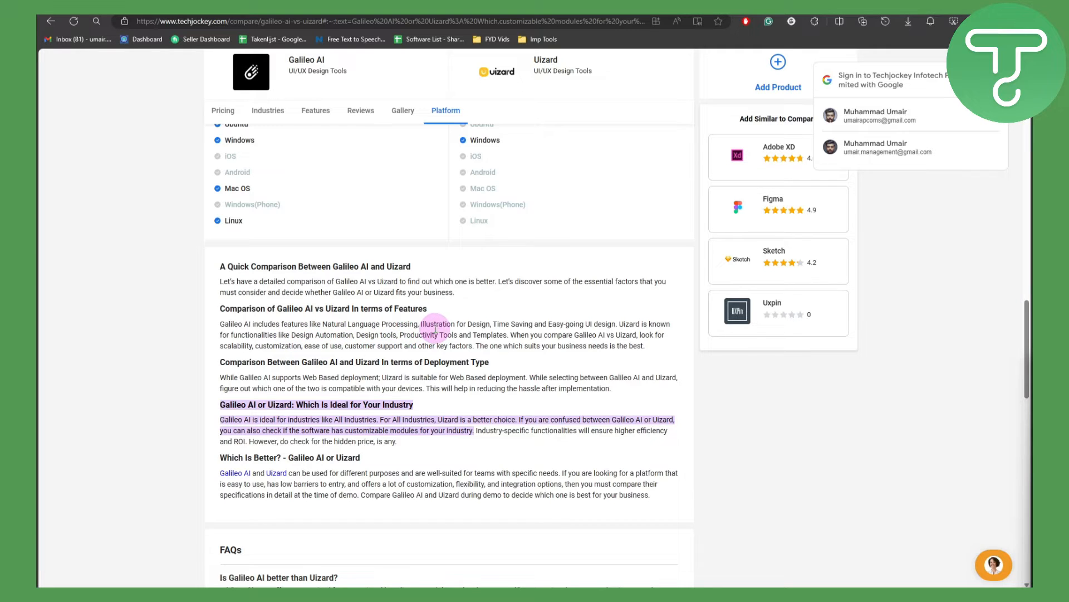
mouse_move(518, 332)
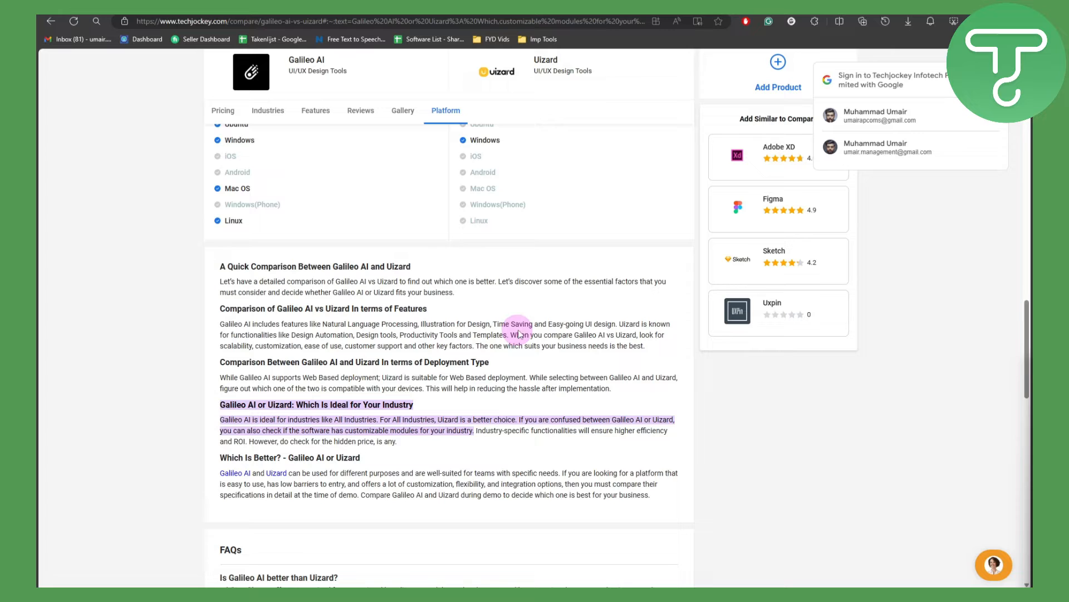
mouse_move(594, 333)
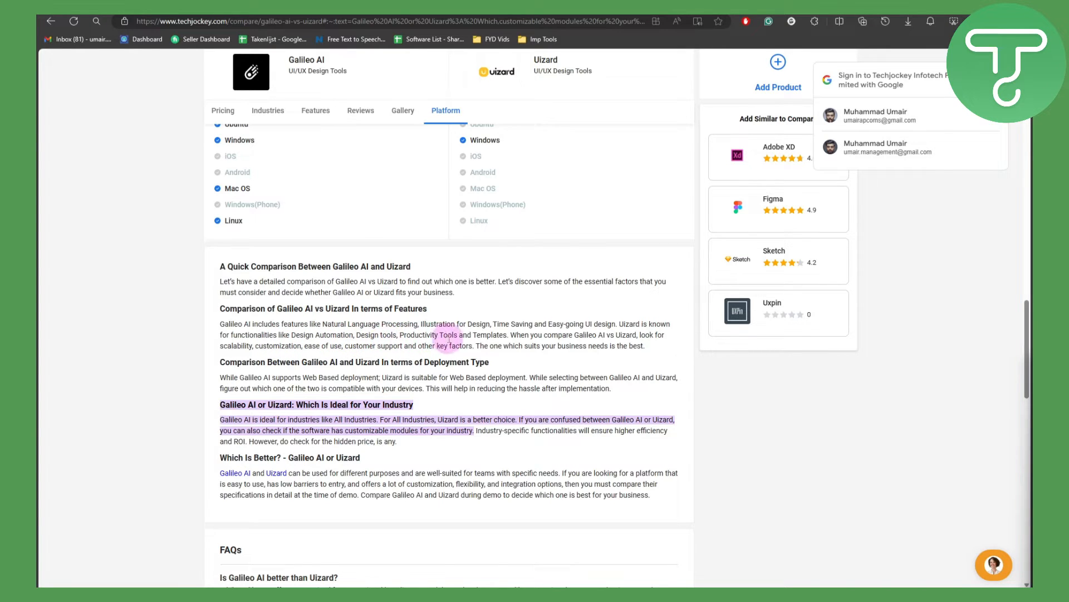
mouse_move(578, 344)
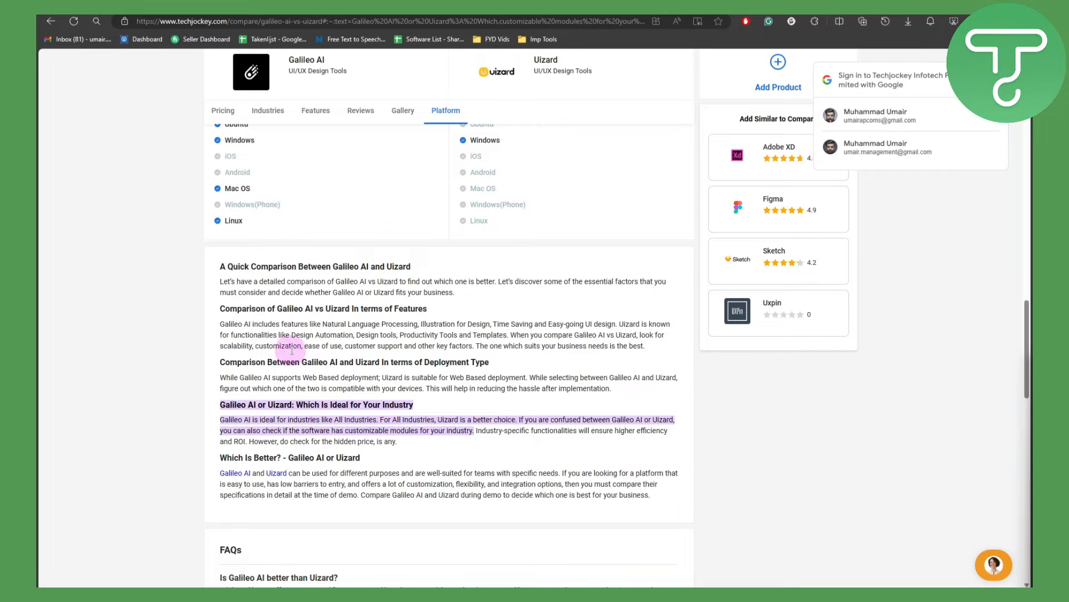
mouse_move(367, 349)
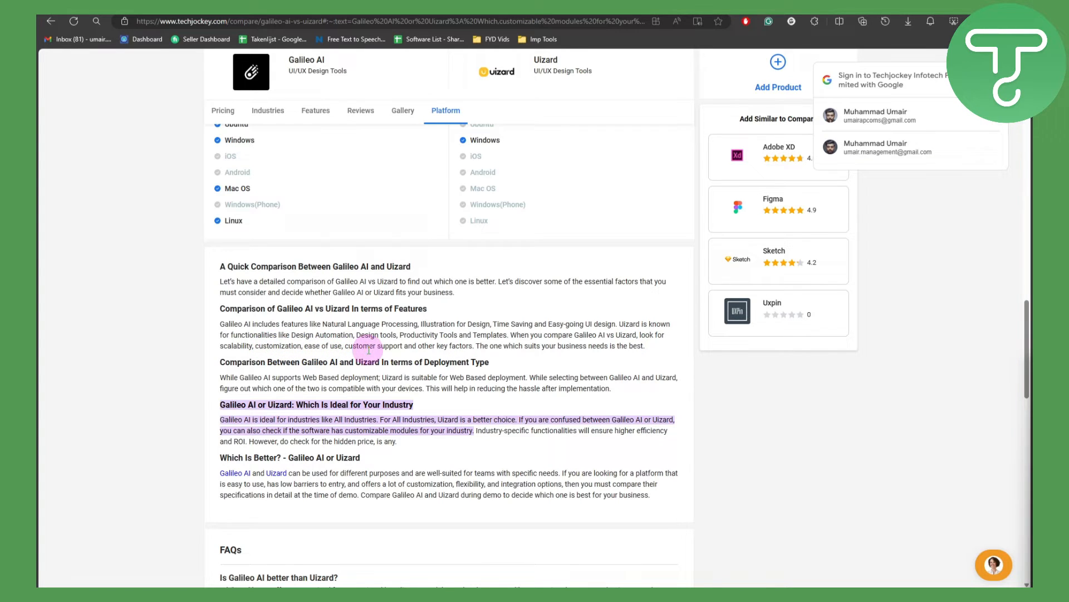
mouse_move(478, 354)
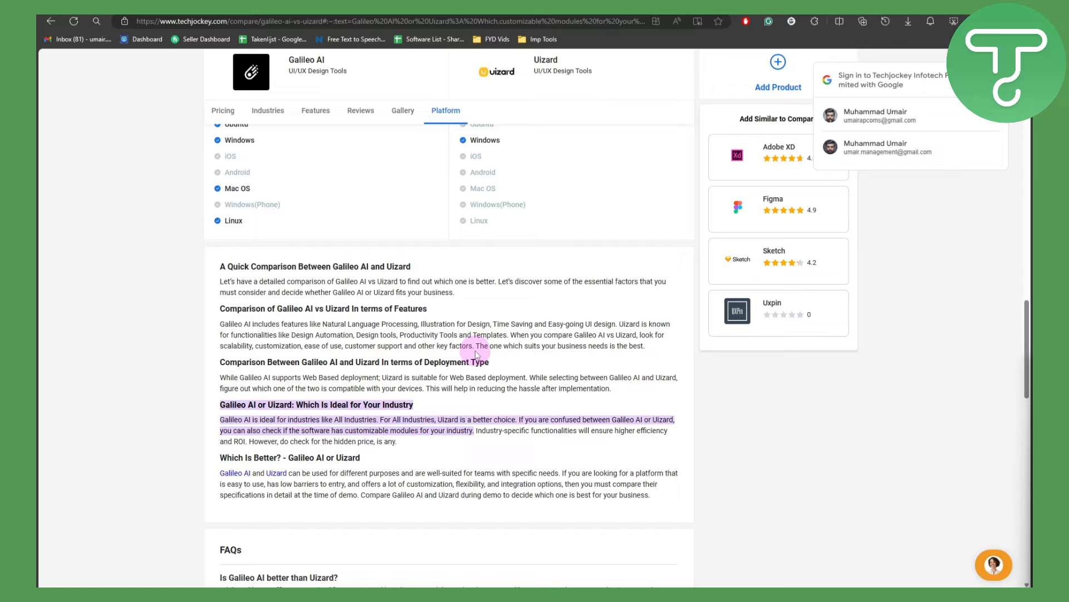
mouse_move(366, 344)
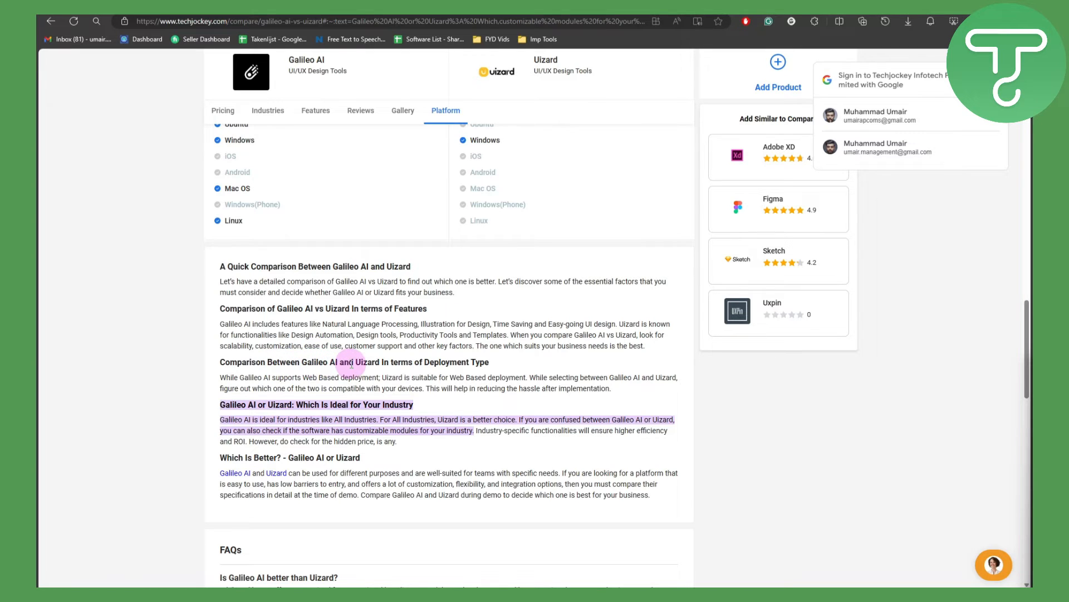
mouse_move(446, 365)
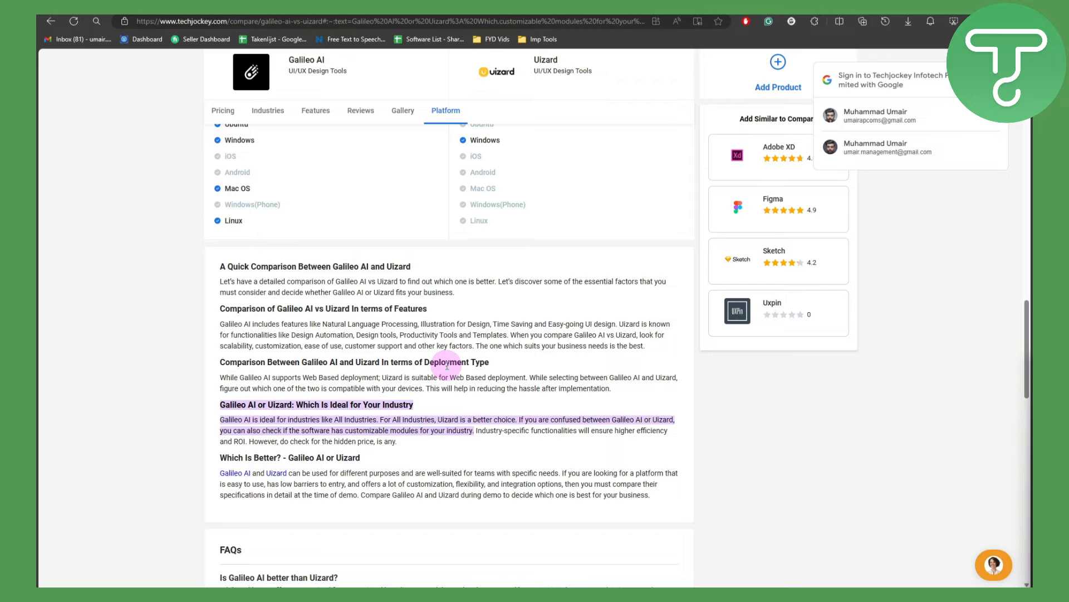
mouse_move(261, 387)
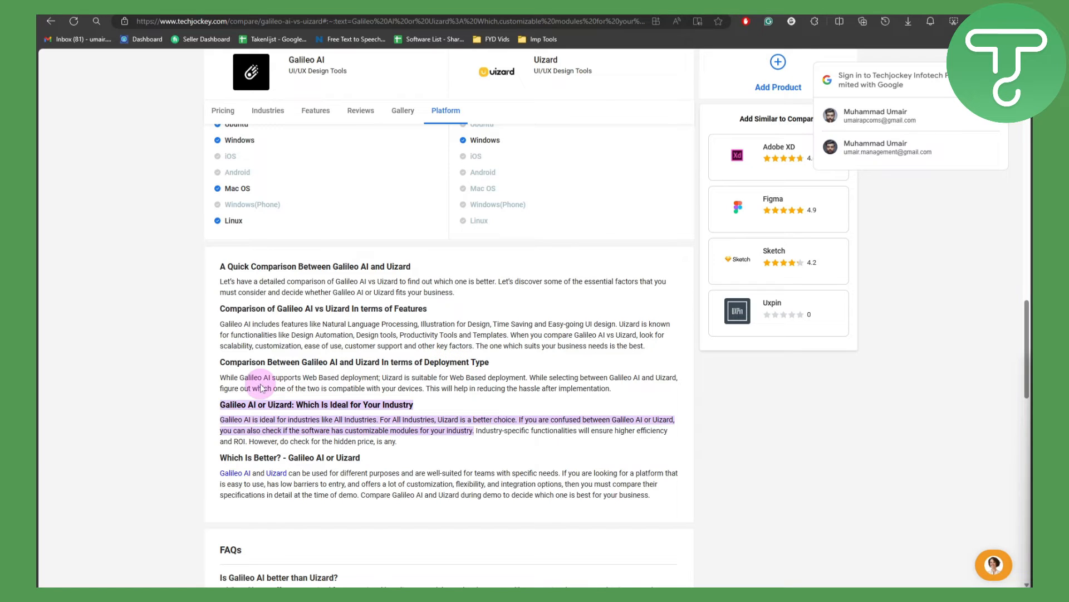
mouse_move(368, 384)
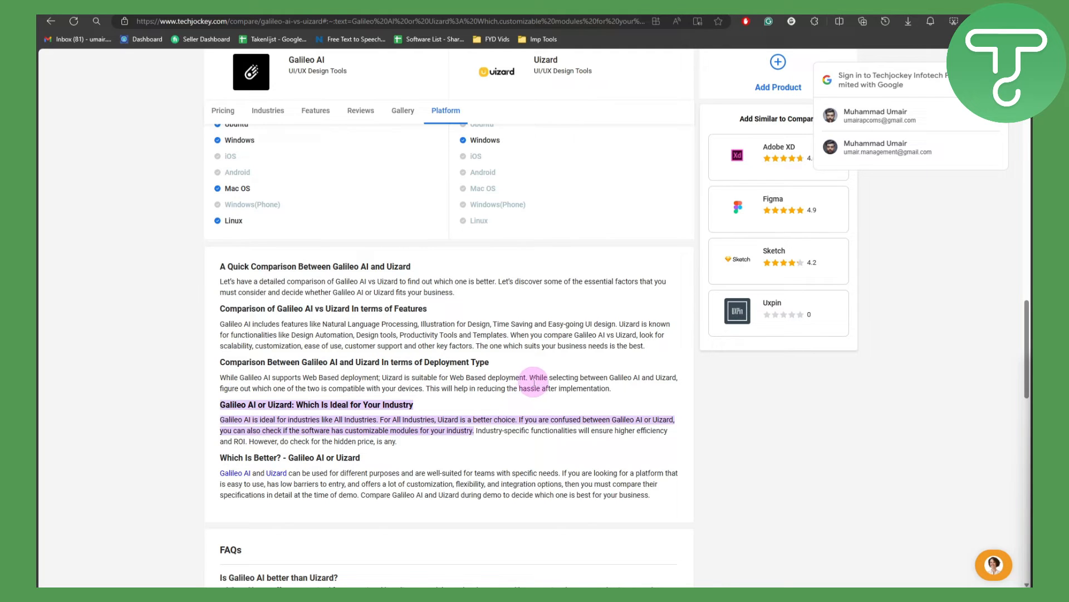
mouse_move(590, 380)
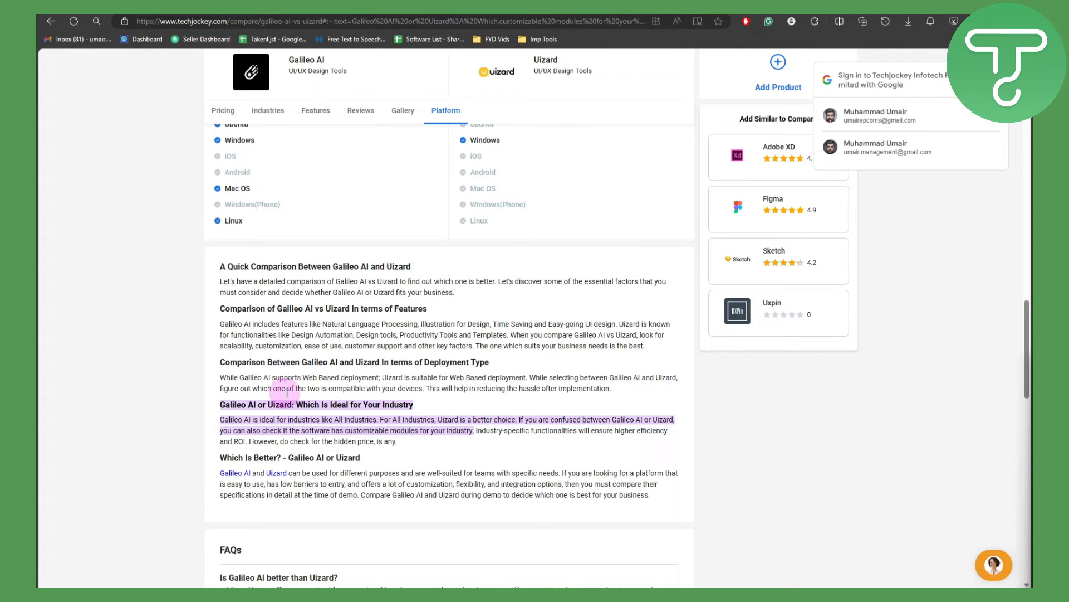
mouse_move(355, 390)
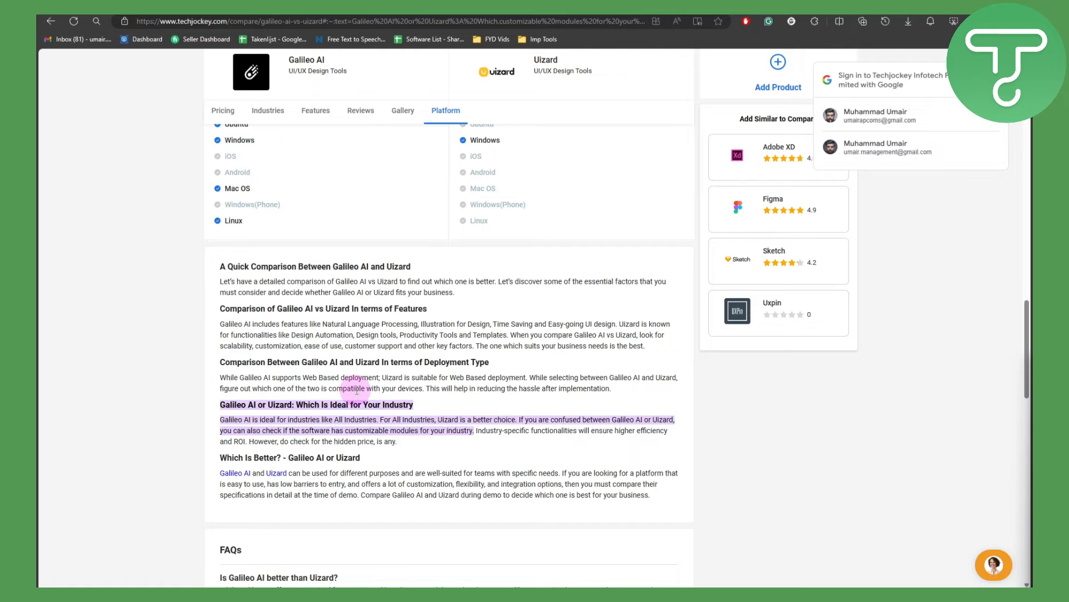
mouse_move(444, 391)
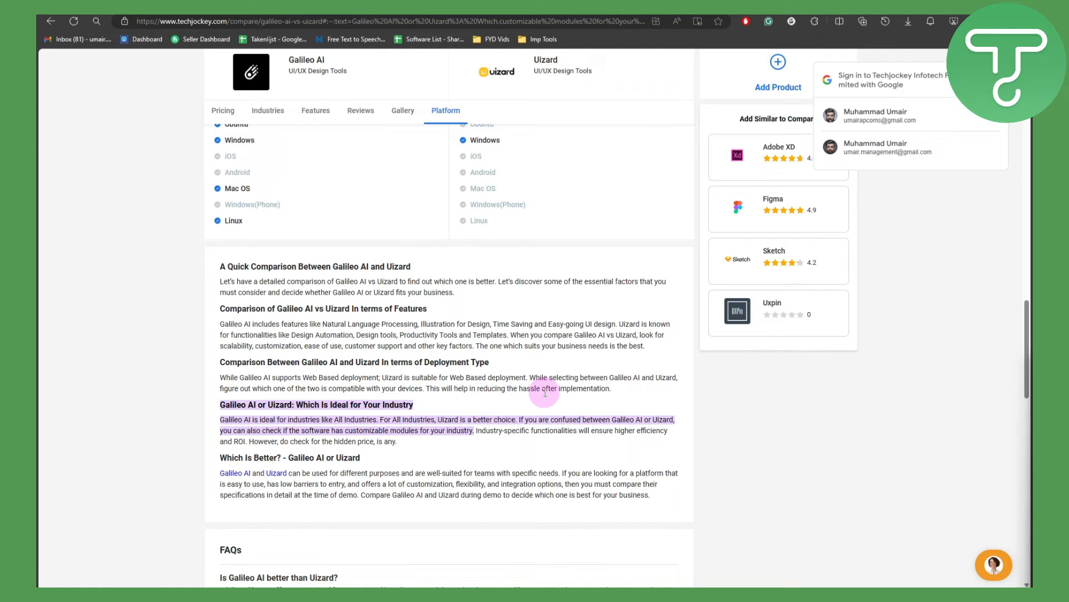
mouse_move(581, 396)
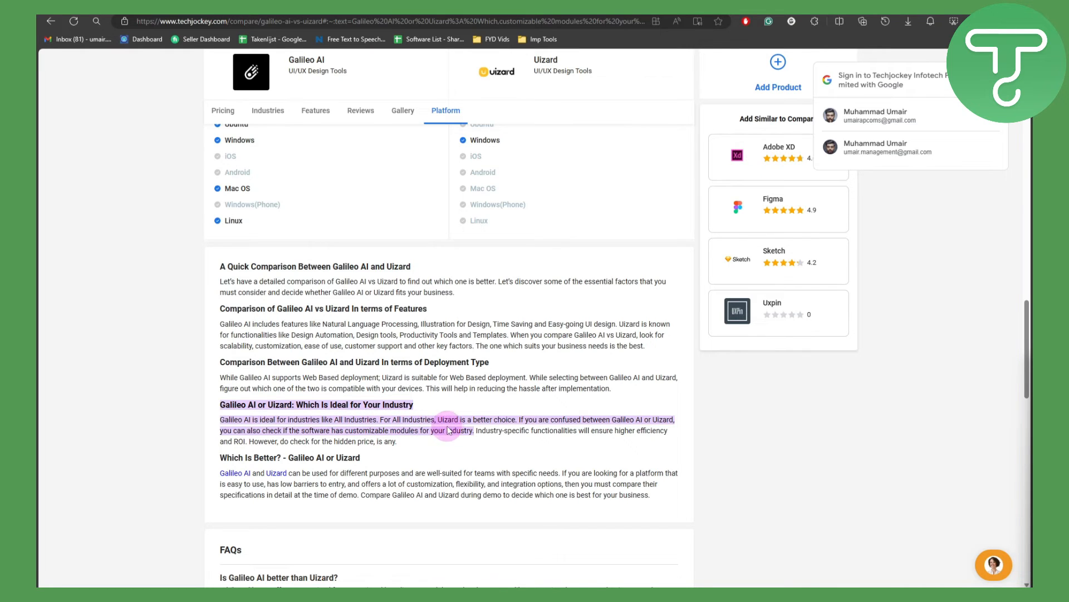
mouse_move(542, 423)
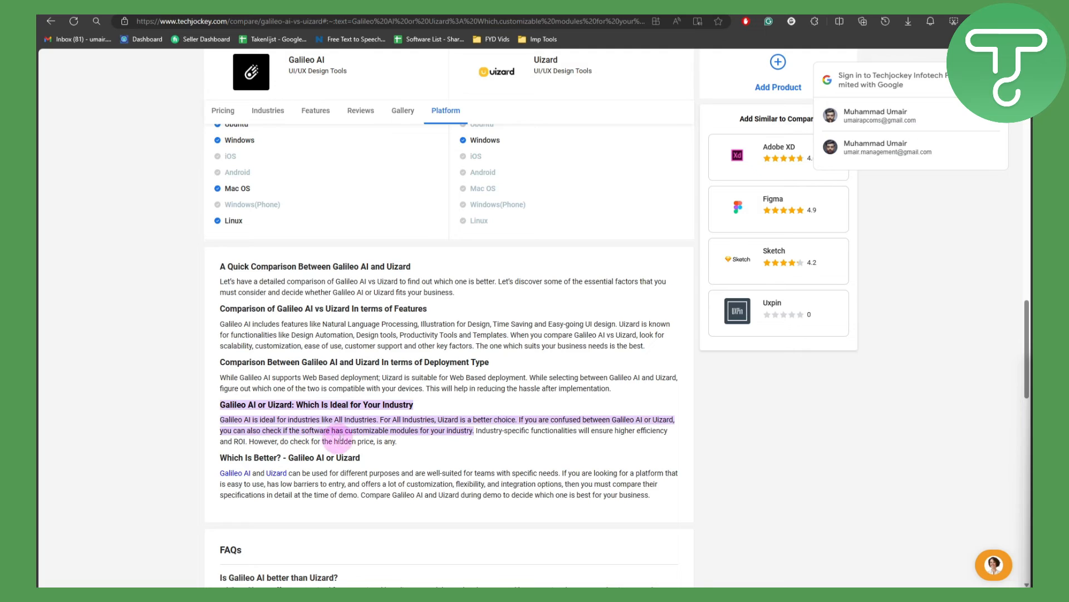
mouse_move(427, 441)
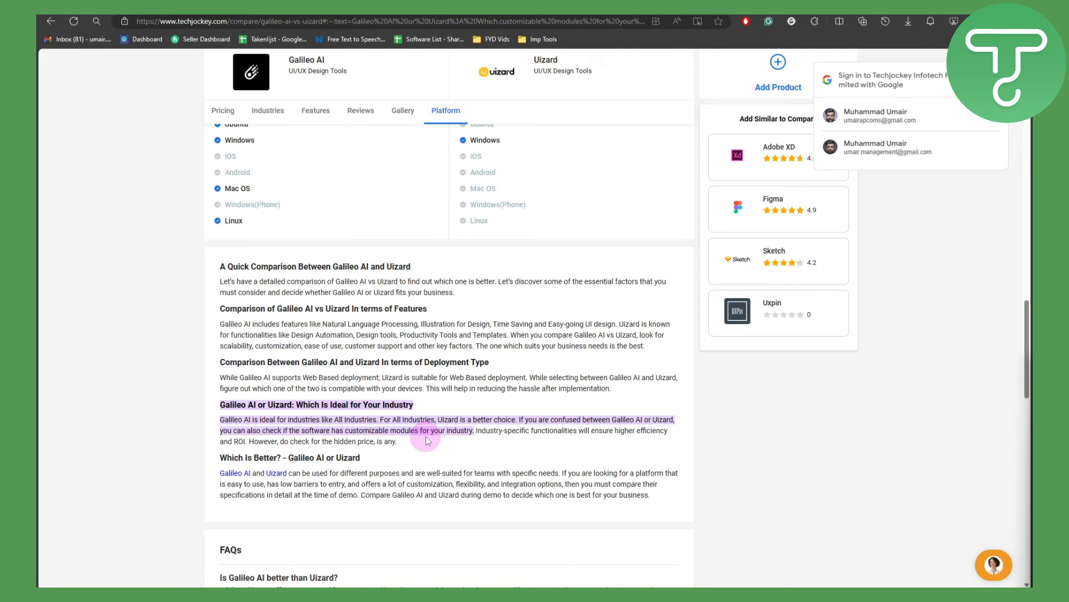
mouse_move(448, 437)
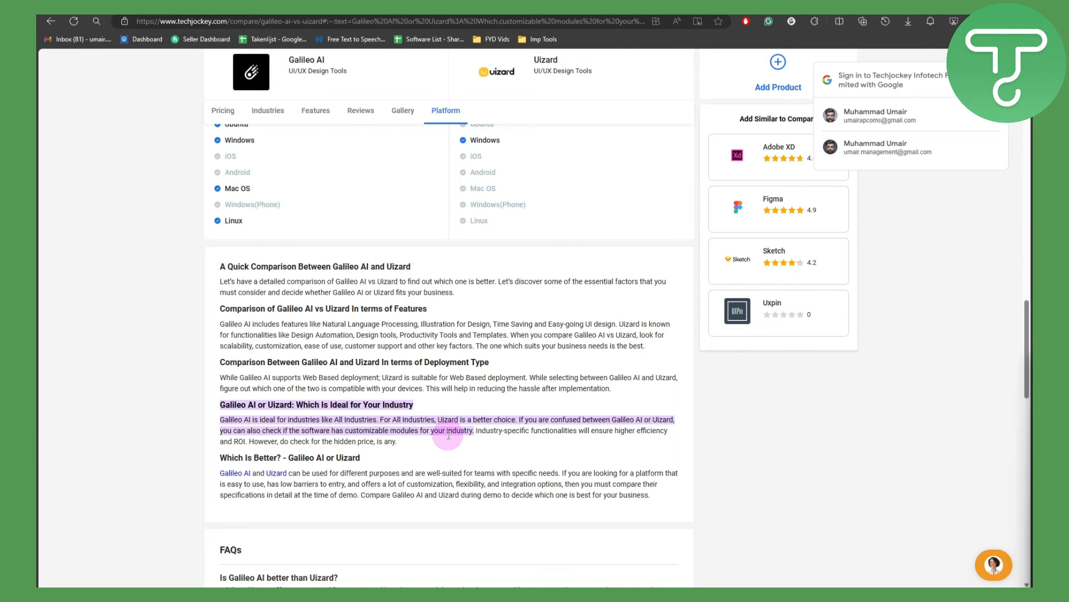